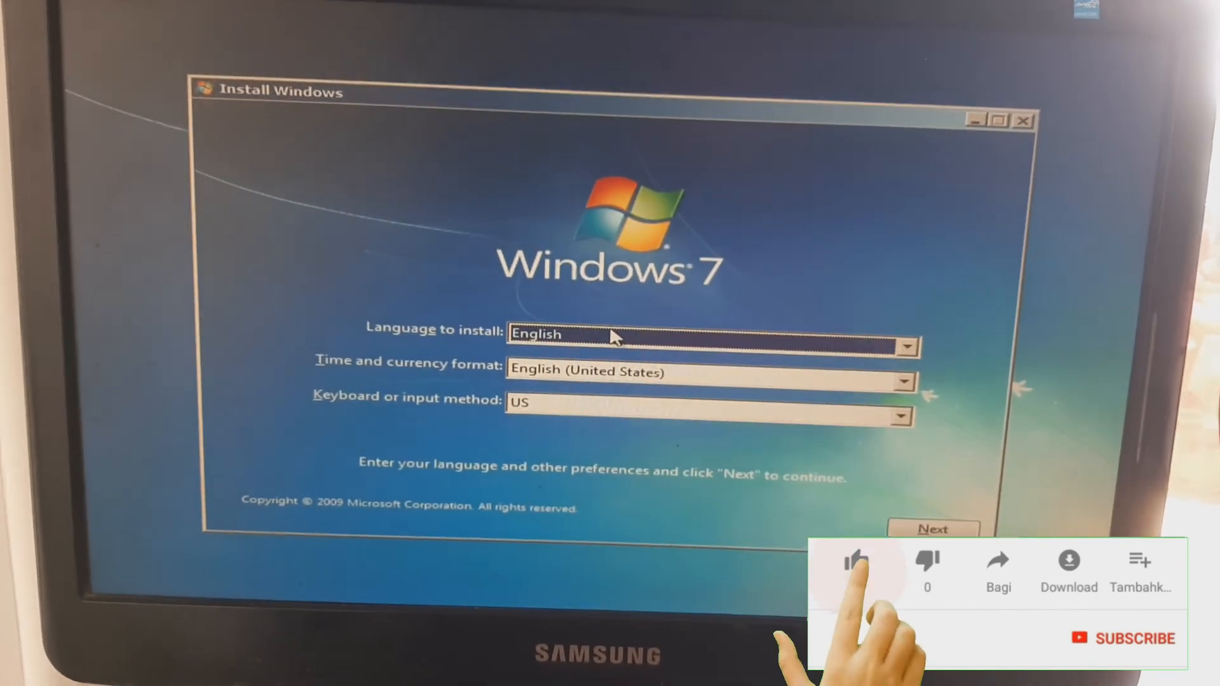
pyautogui.click(856, 560)
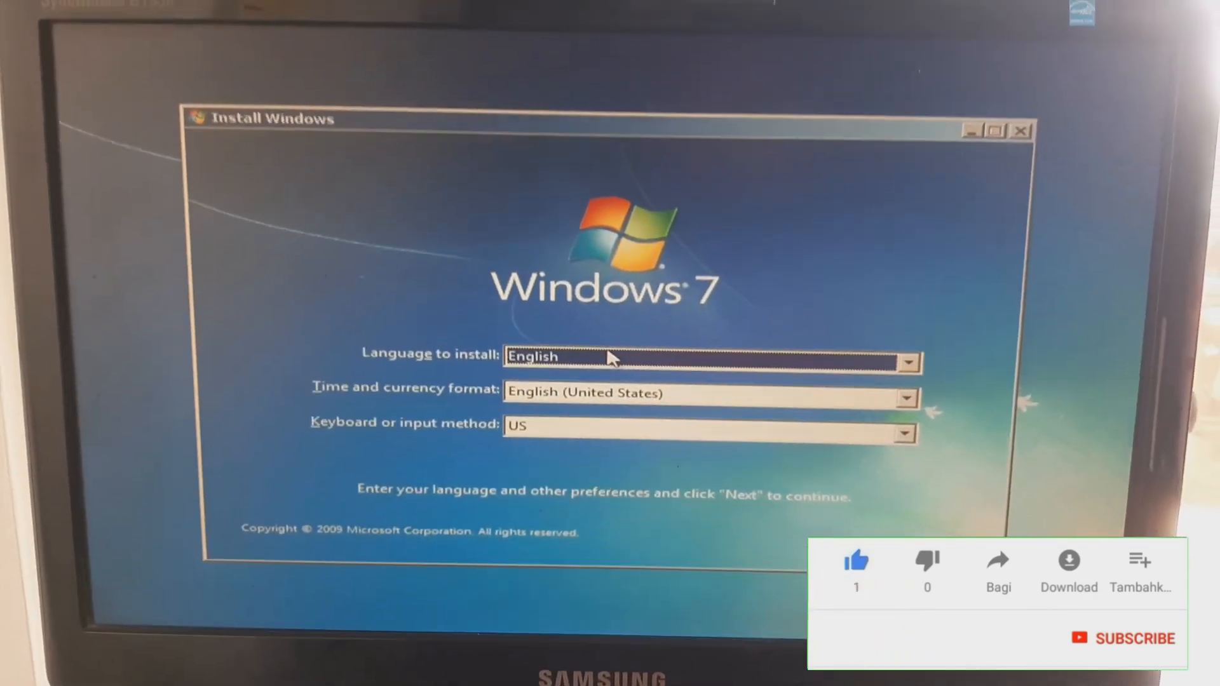